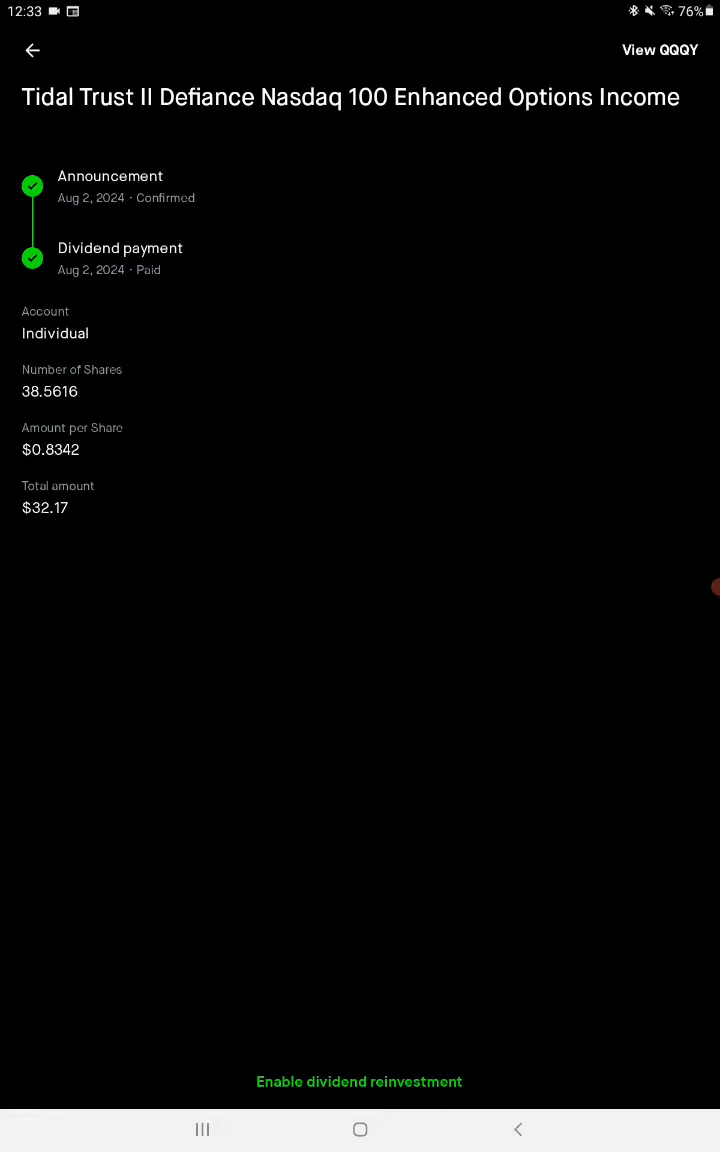
Review the SPYT August 2 dividend details, then go back to the History list
left_click(33, 50)
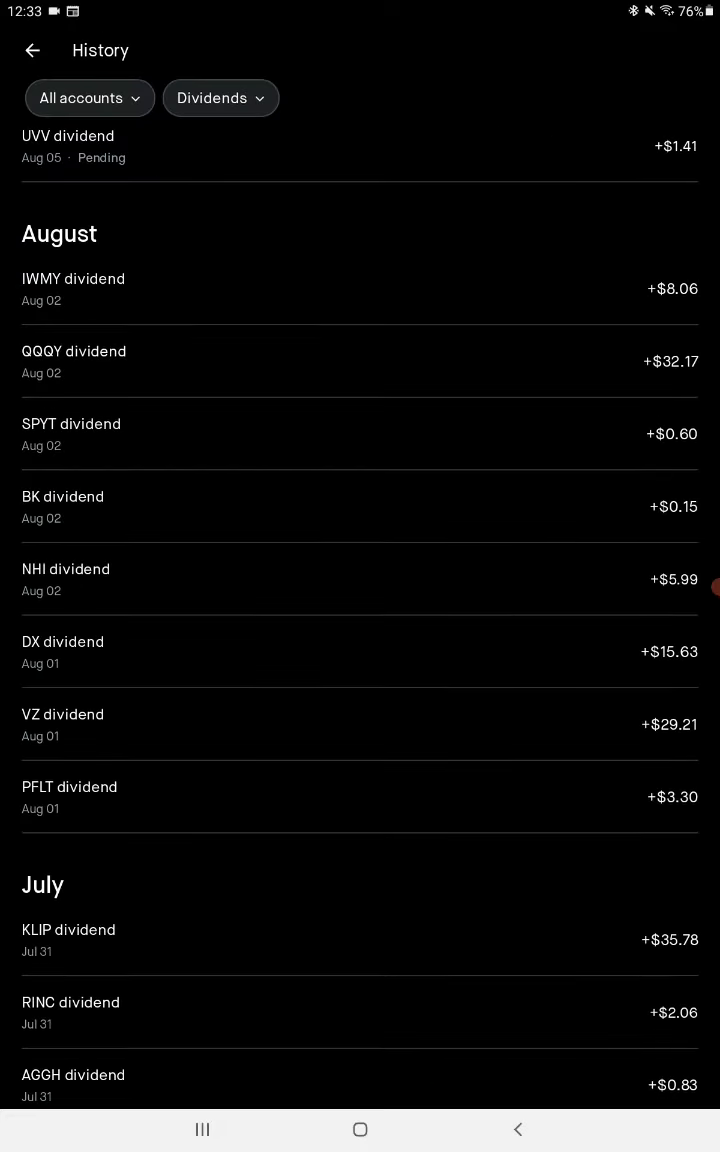
left_click(360, 434)
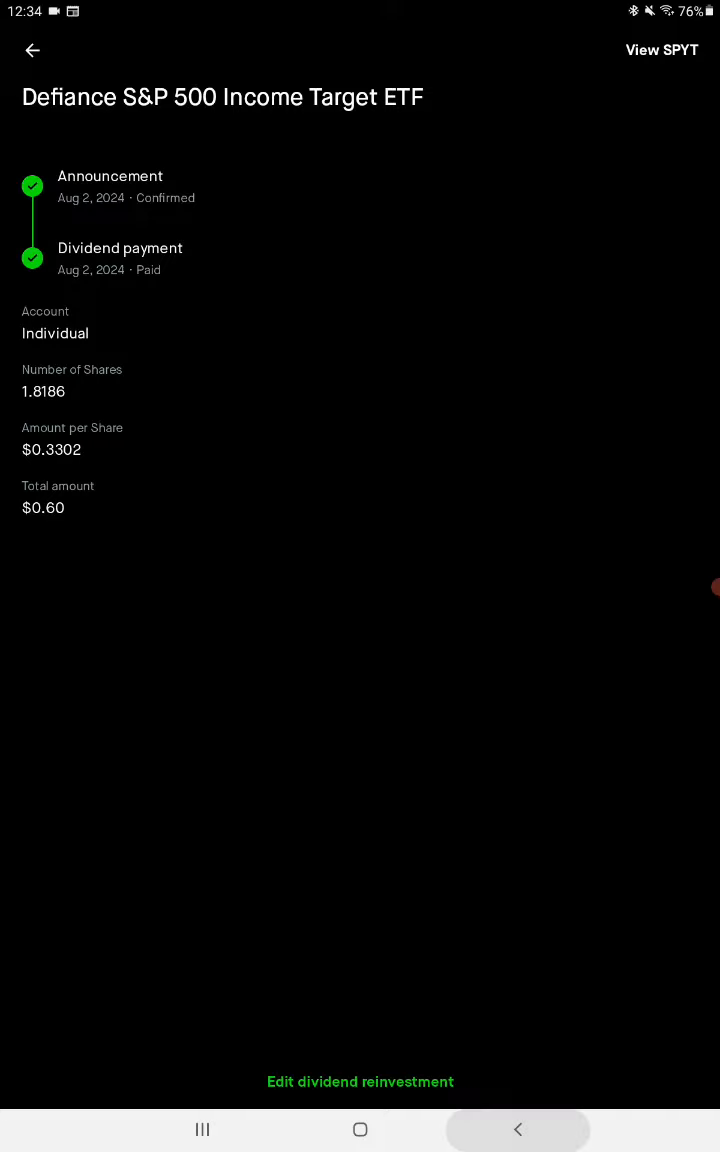
left_click(33, 50)
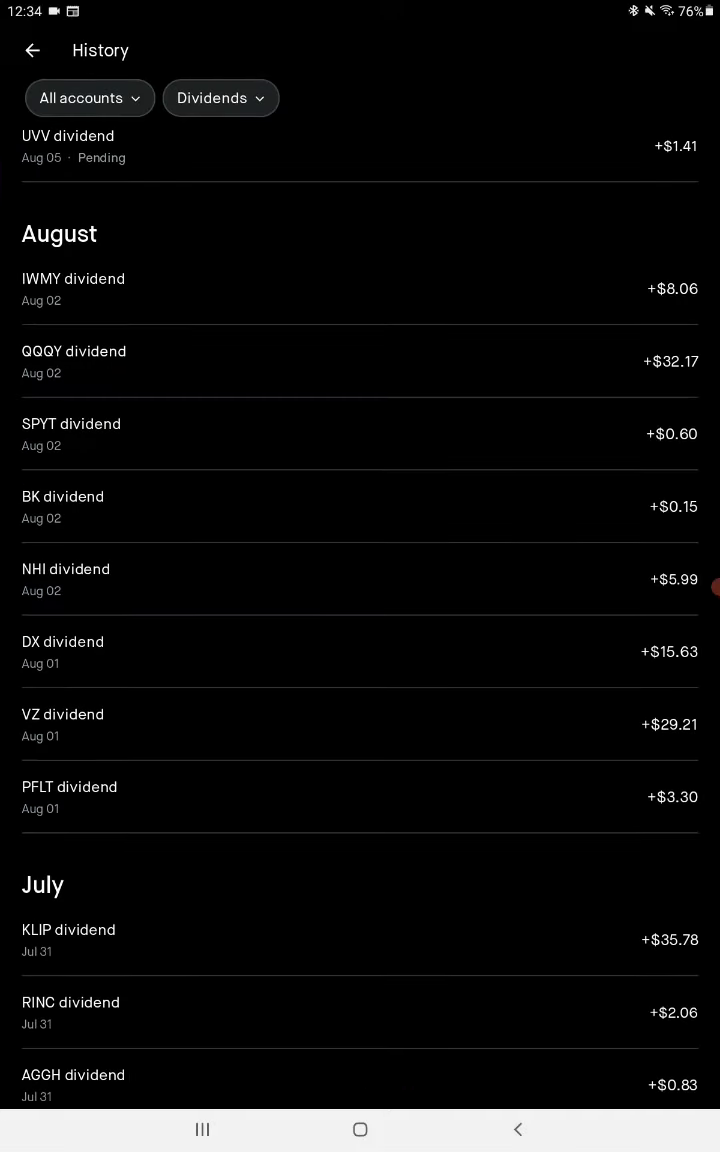
Open the NHI dividend row to see 6.6507 shares at $0.90 paying $5.99
left_click(360, 507)
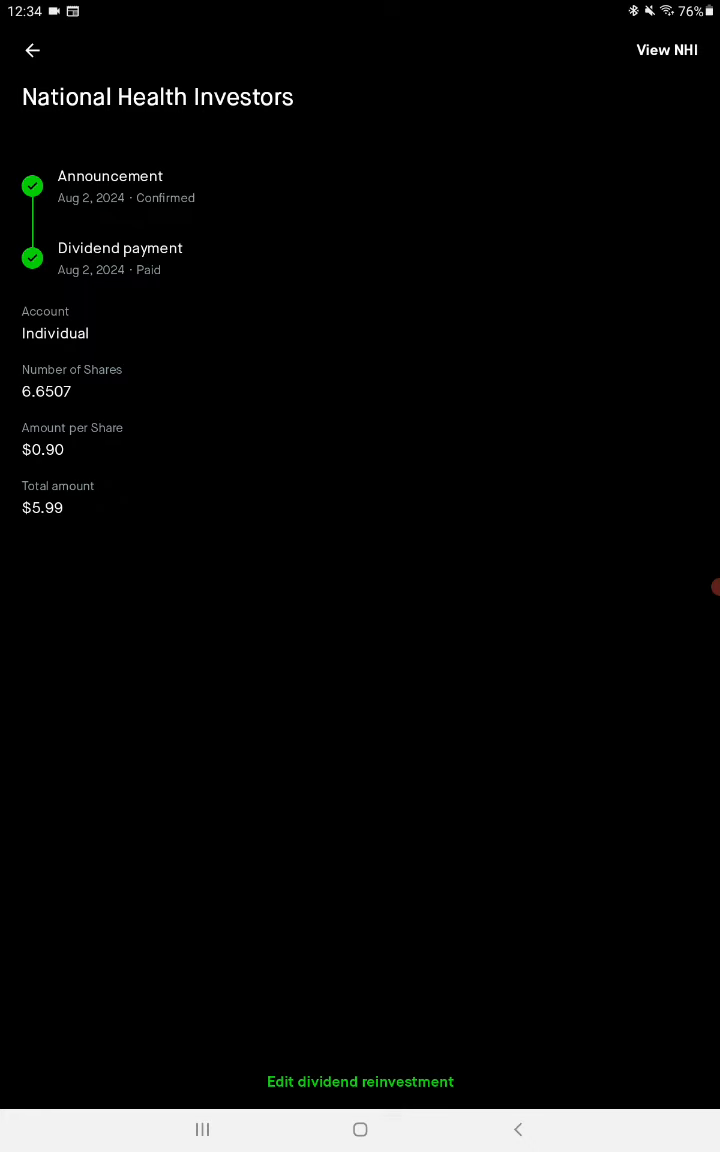
Go to the NHI stock page and scroll through its position and company information
left_click(666, 50)
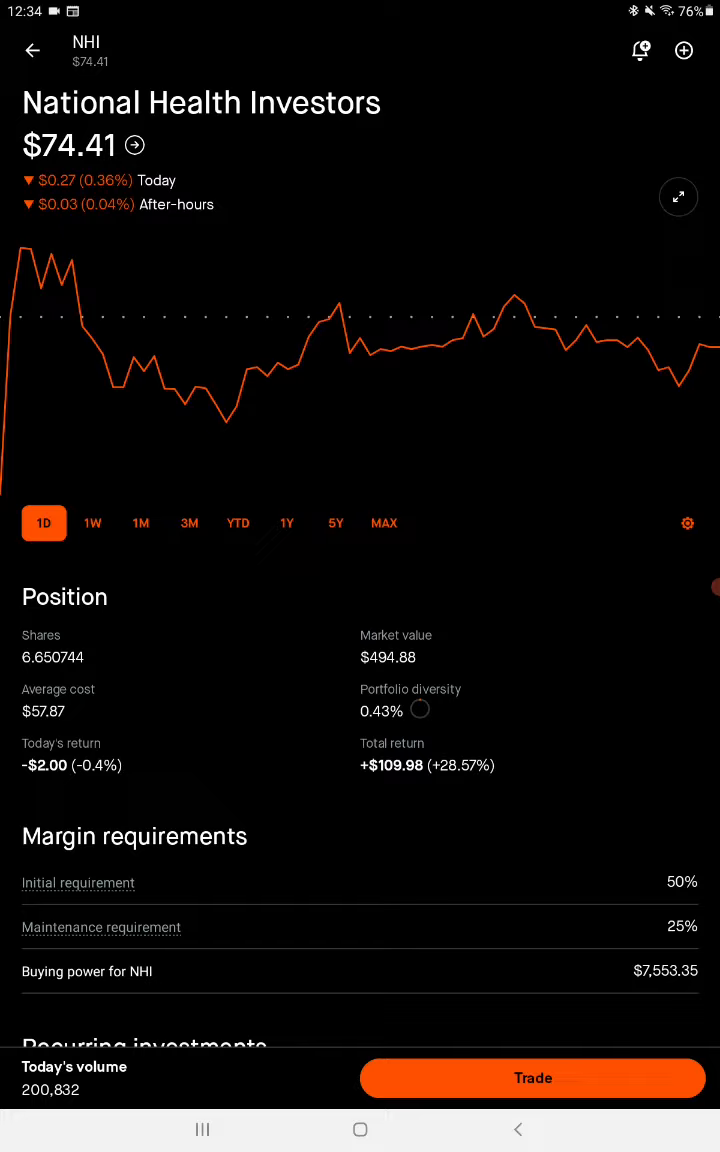
scroll("down", 3)
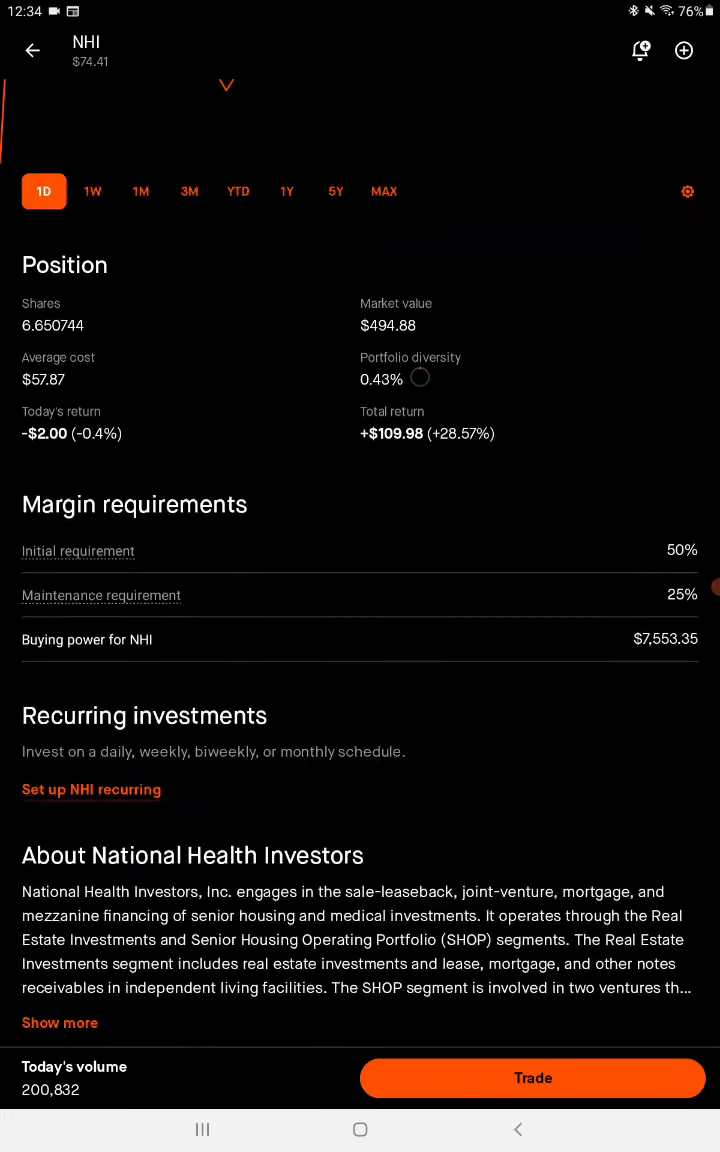